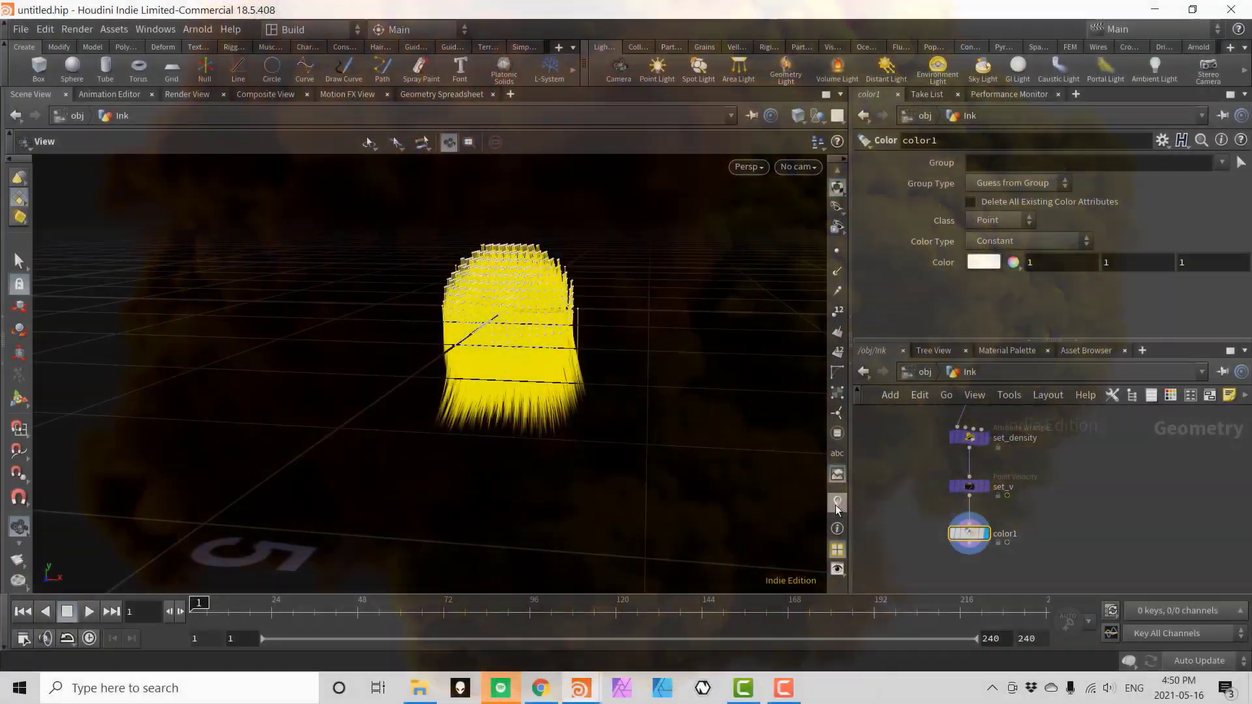
Step: Colour the ink source points purple (R 0.5, G 0, B 1) and play the Pyro simulation
click(441, 94)
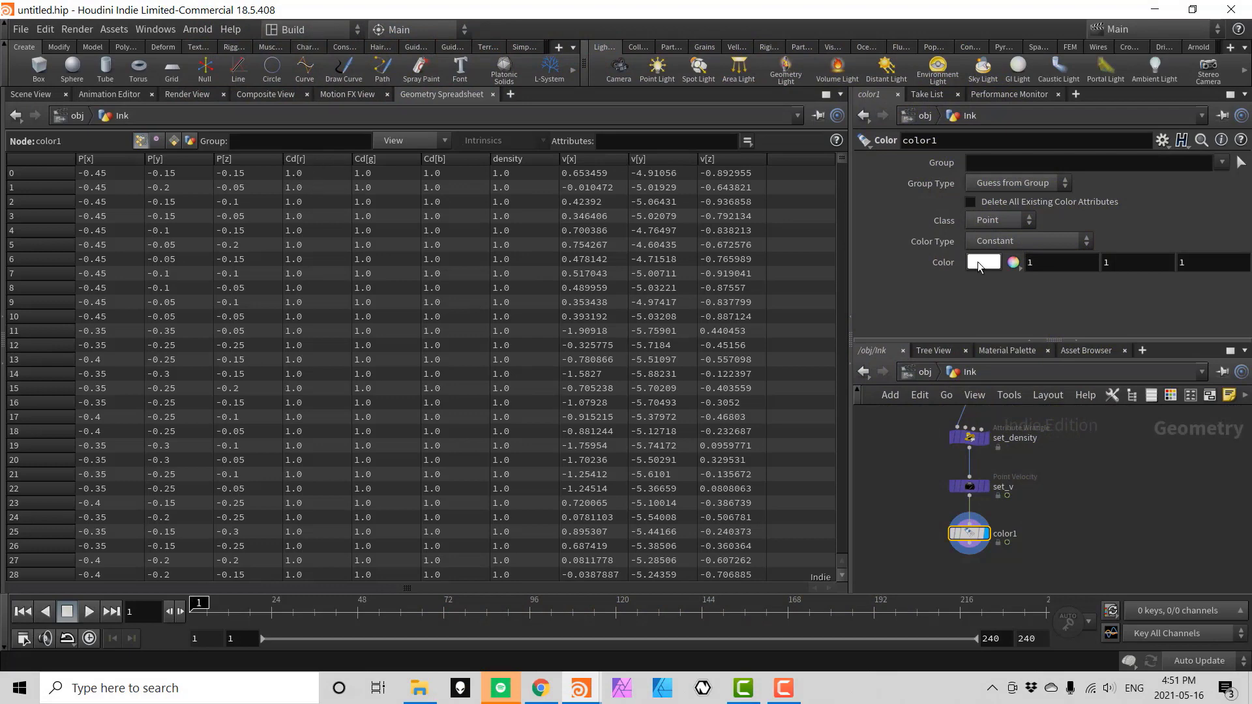
click(984, 263)
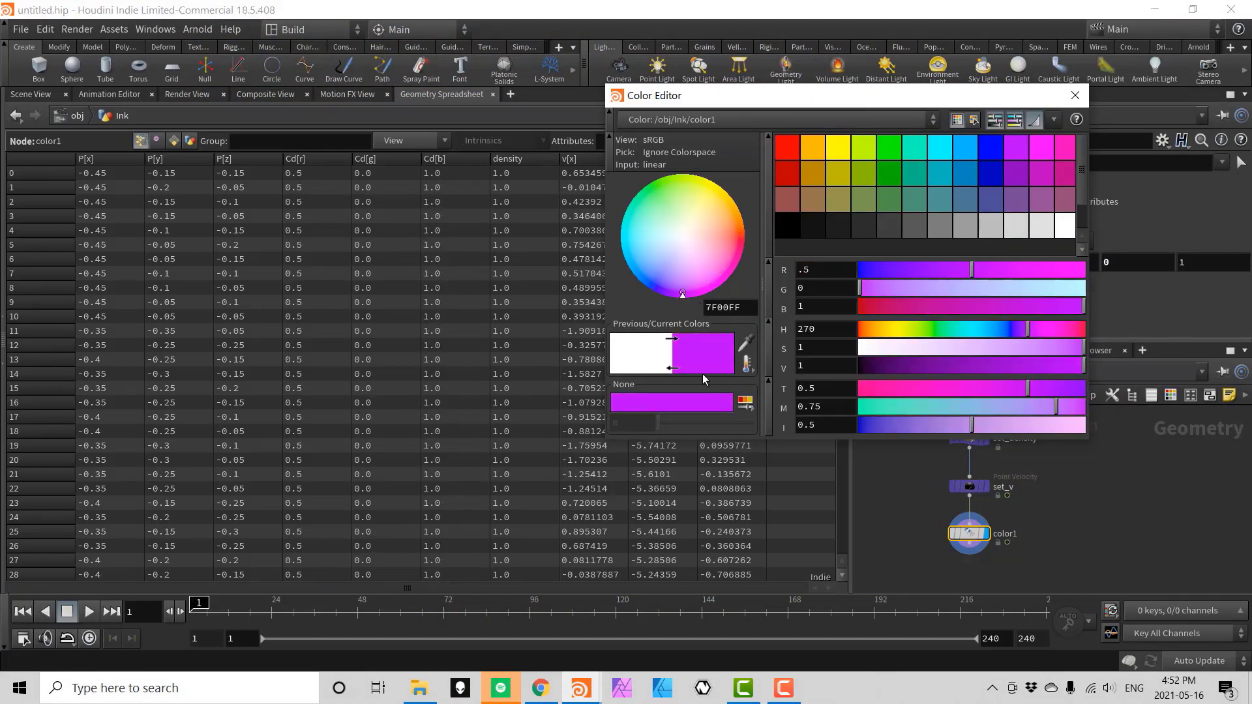
click(1074, 96)
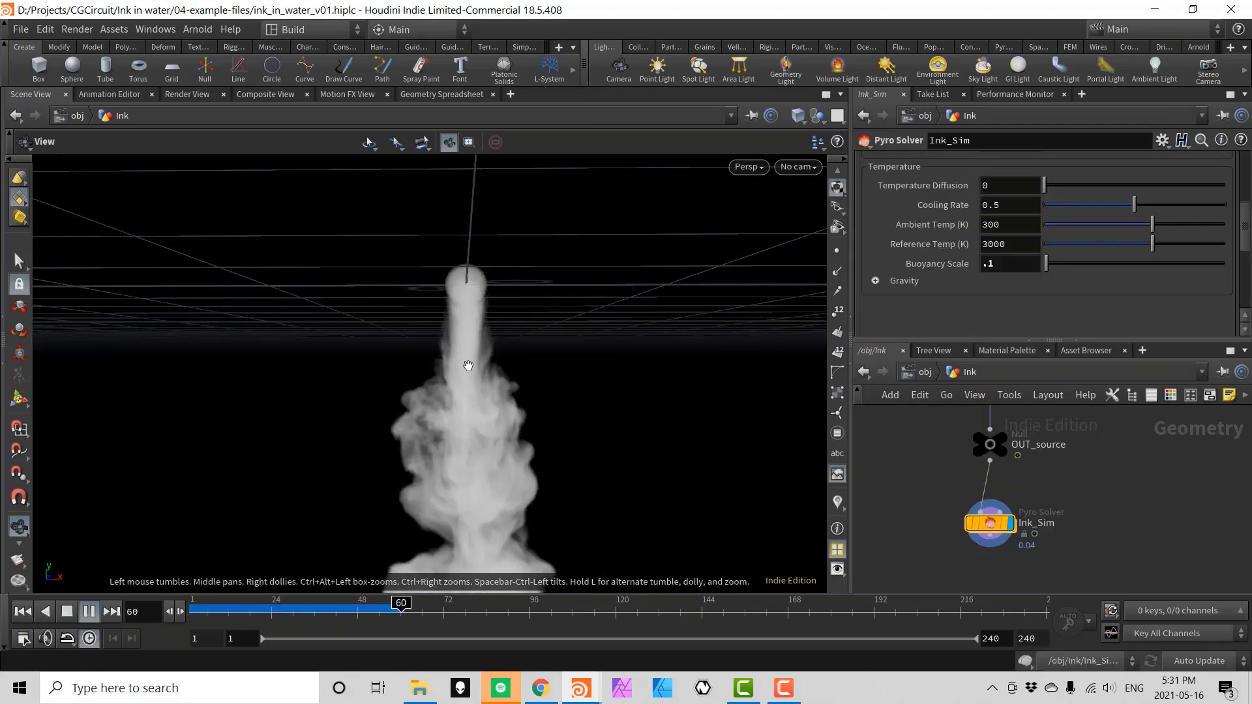
Step: Scale Ink_Sim by 0.05 with a Transform SOP and light it with a Grid area light at exposure 4
click(87, 611)
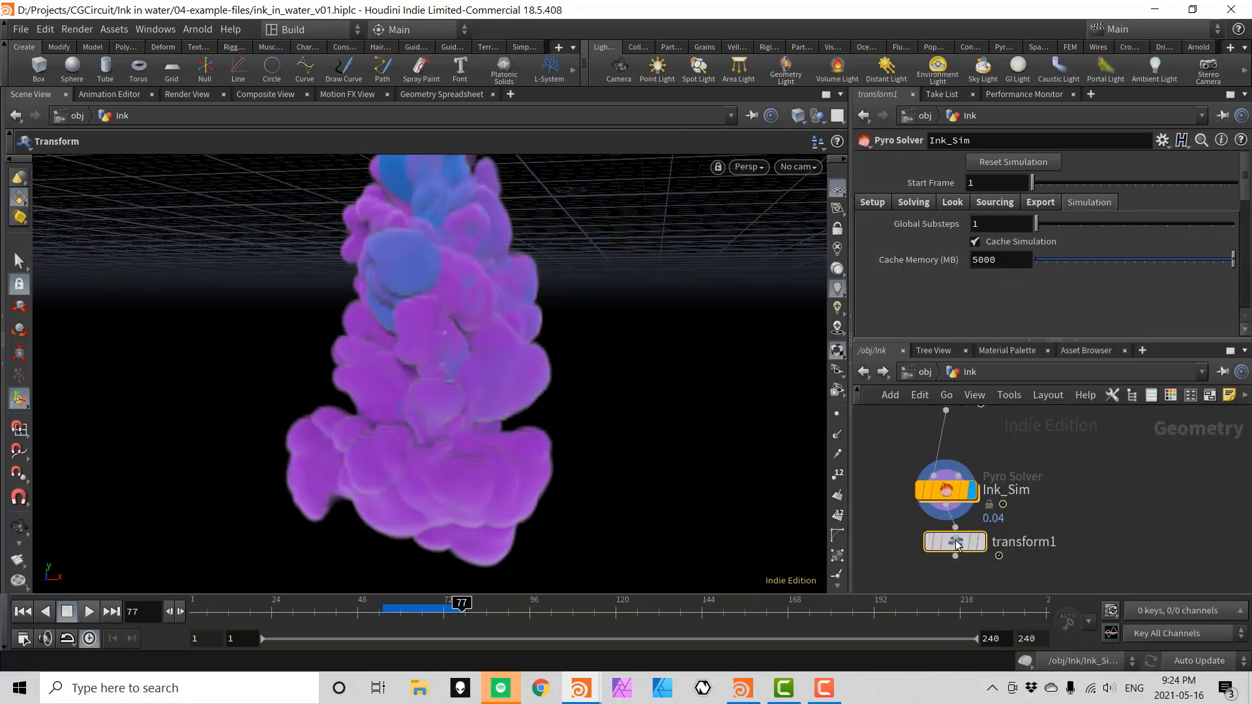
click(955, 541)
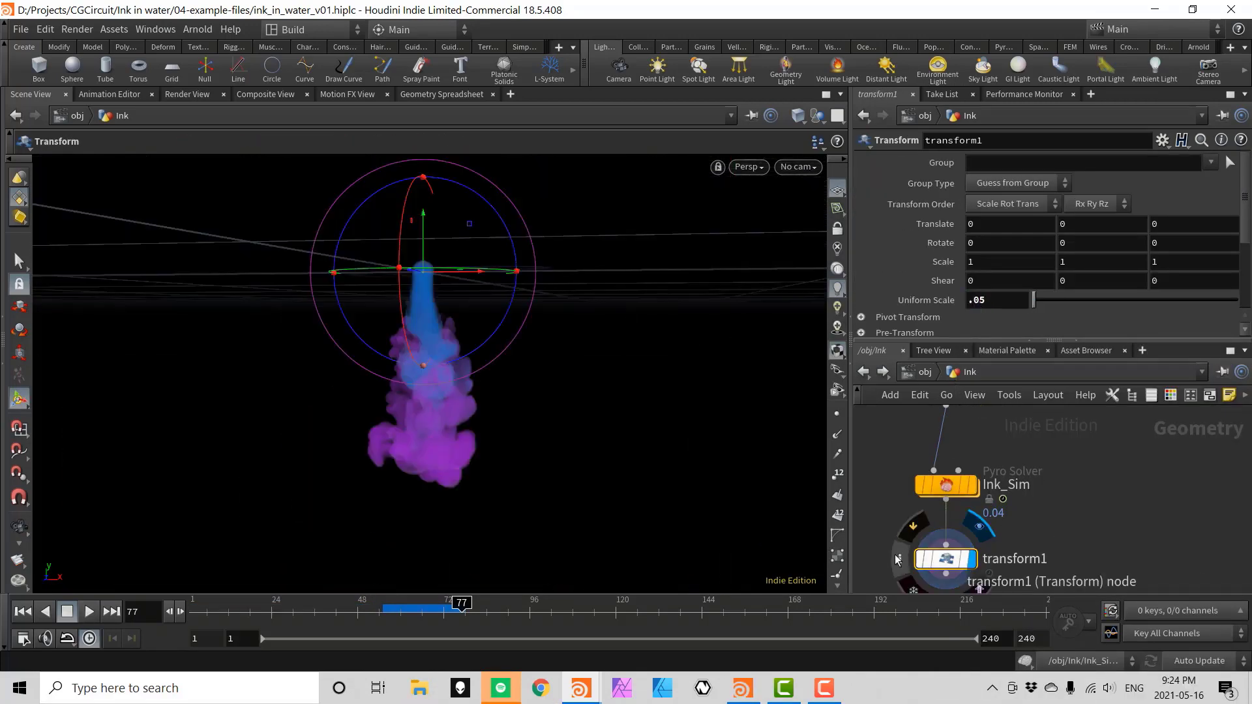
click(898, 559)
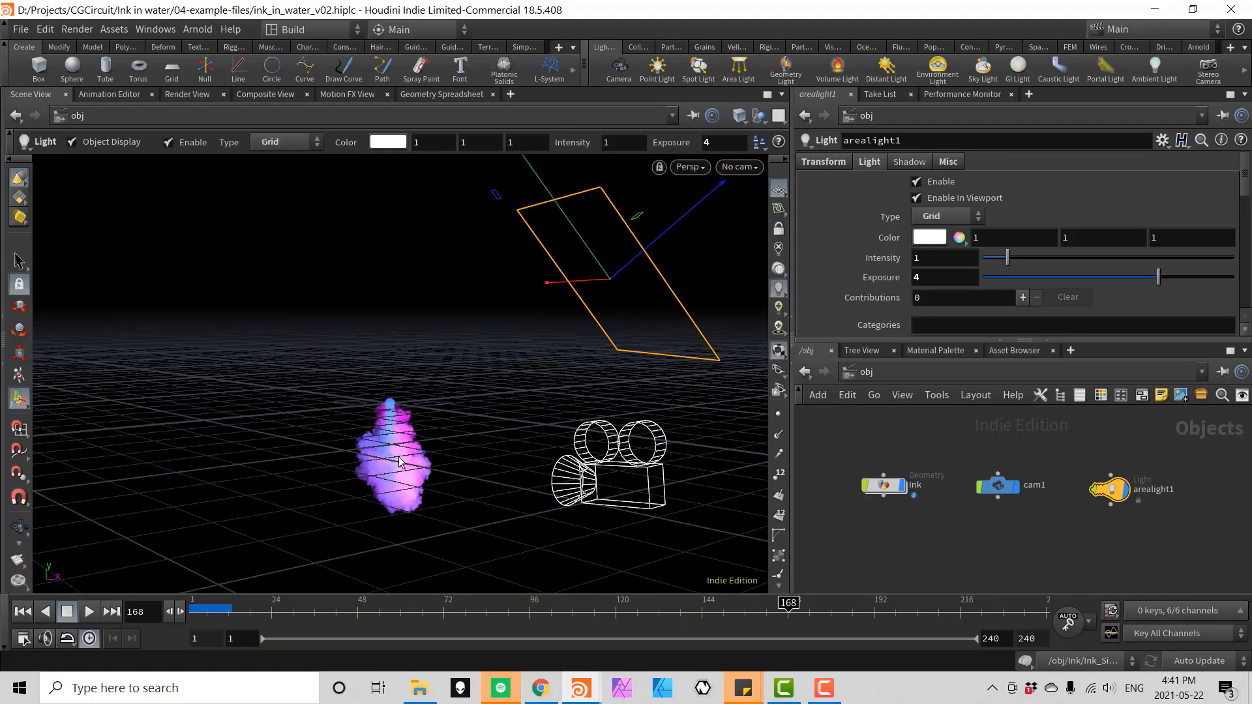
Step: Render the bubbles Mantra ROP and composite the purple ink over it with over3 and the ink_comp output
click(737, 165)
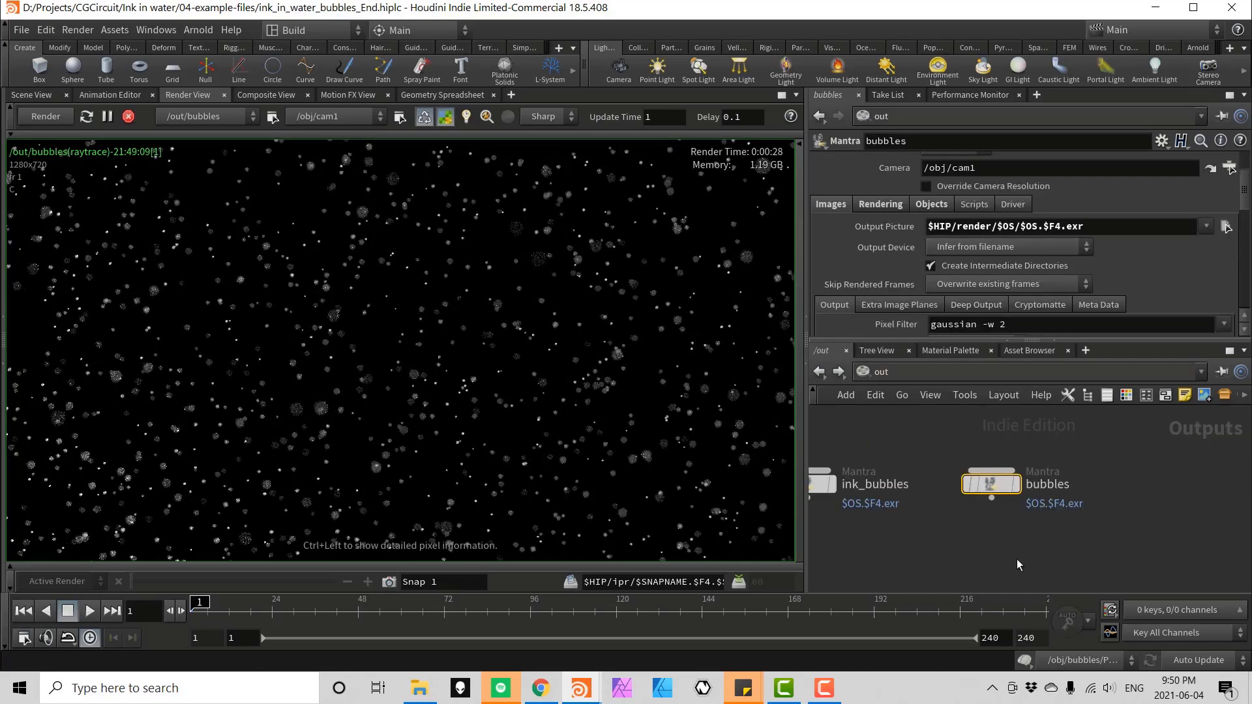
click(264, 94)
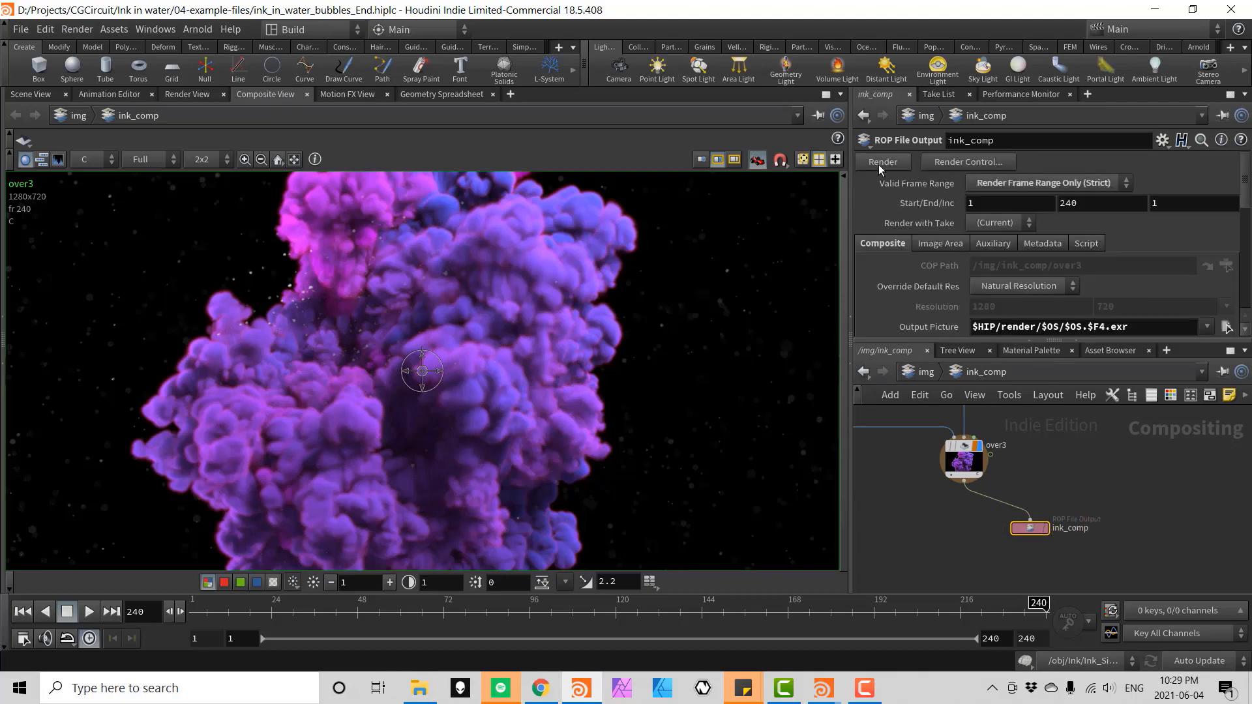
Step: Write out the composited frames, then play the red-and-yellow two-sphere simulation in ink_in_water_B.hiplc
click(882, 162)
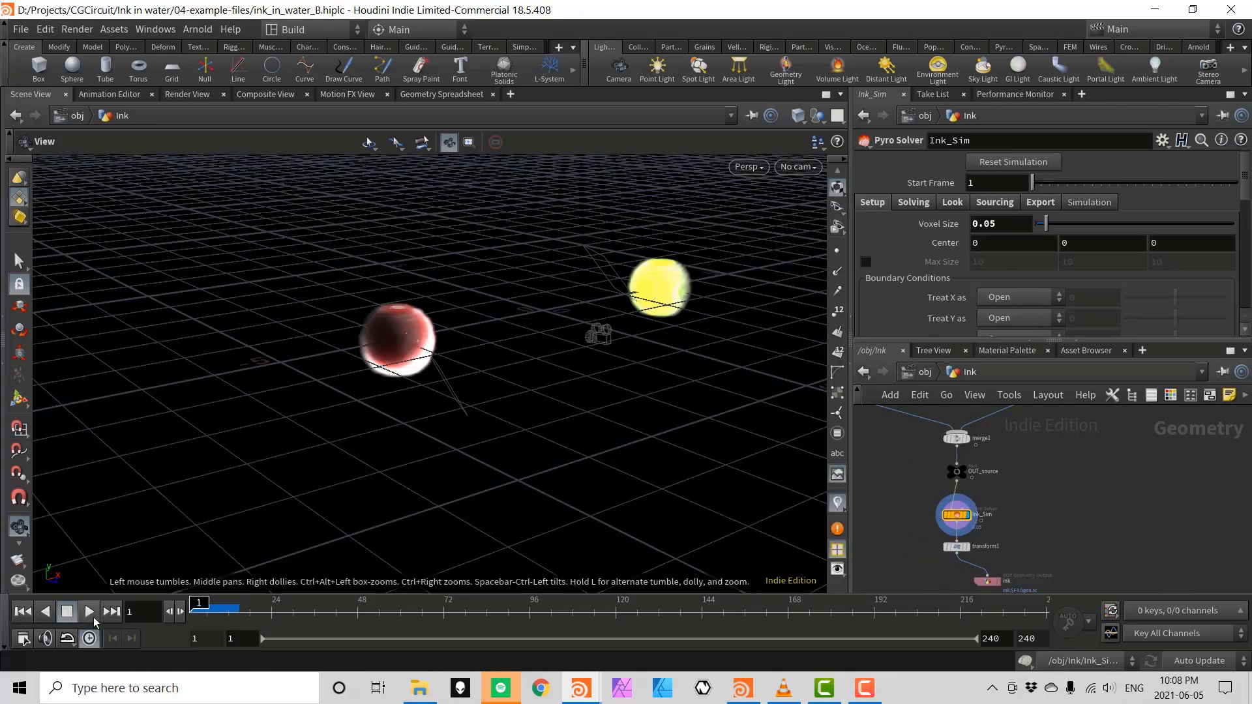
click(89, 612)
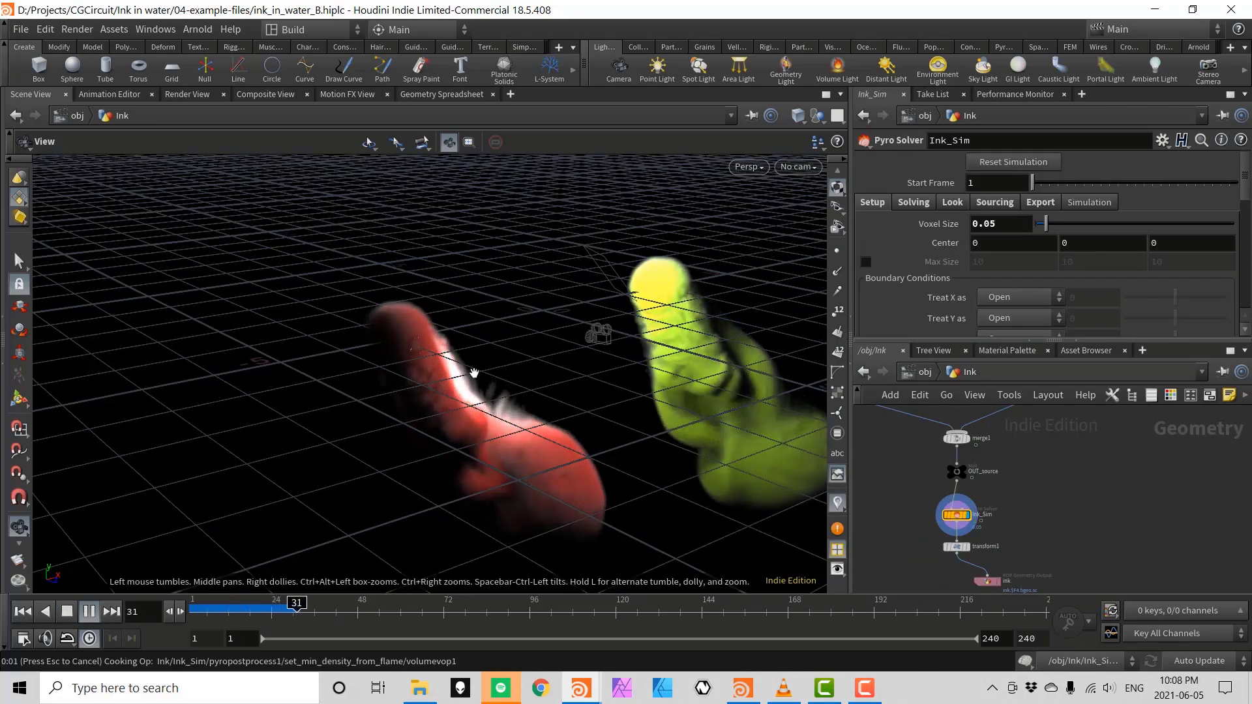